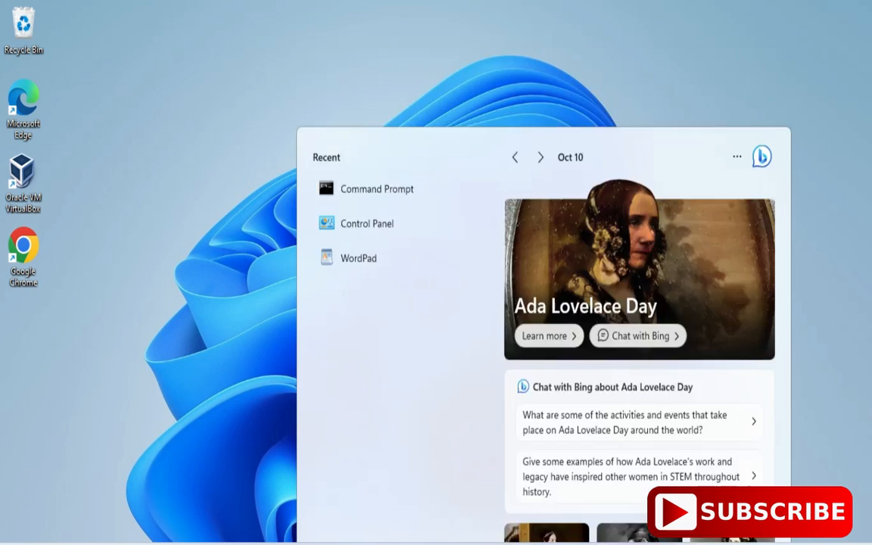
Run python --version (reports Python 3.12.0) and pip --version in a maximized Command Prompt.
click(377, 188)
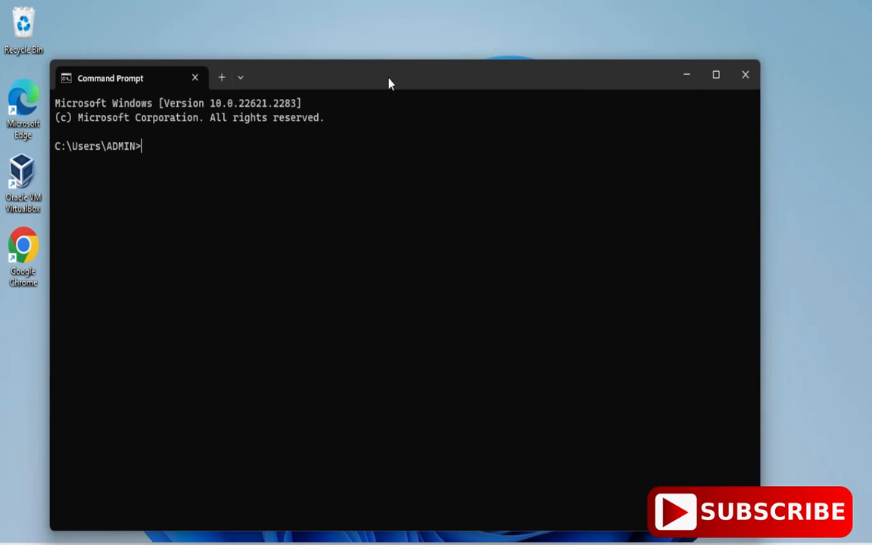
click(715, 74)
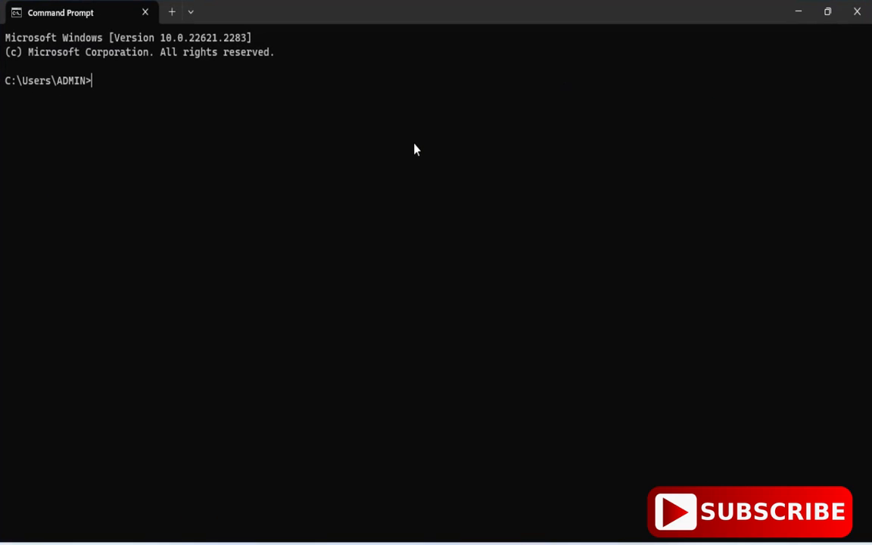
text(python --version)
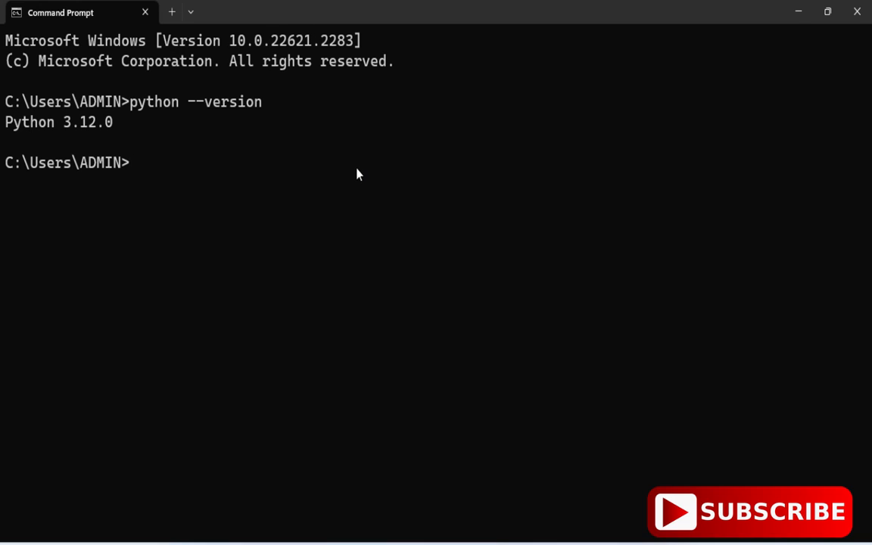
text(pip)
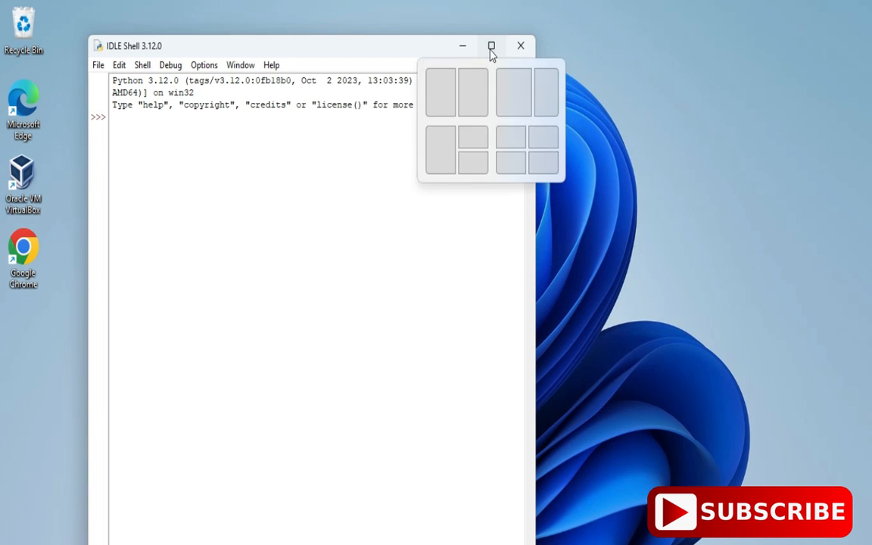
Run import pandas in the maximized IDLE shell, raising ModuleNotFoundError: No module named 'pandas'.
click(490, 45)
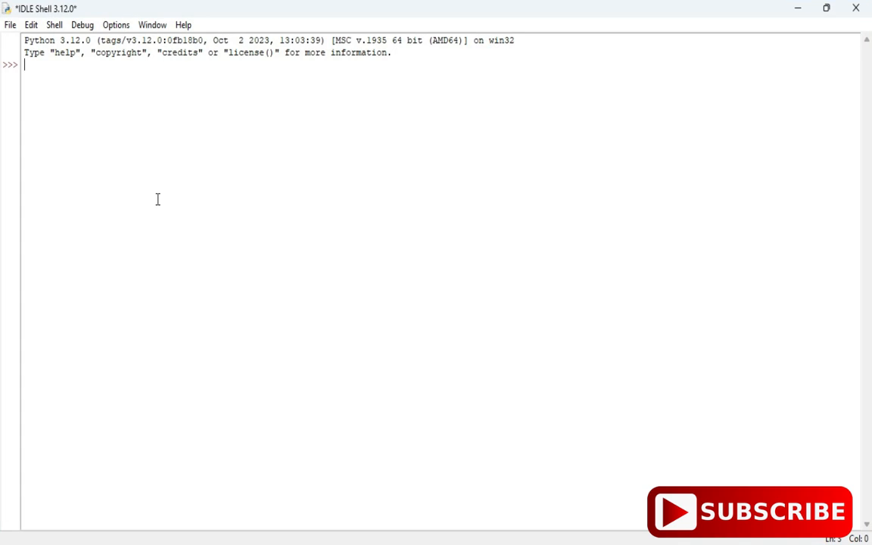
text(import)
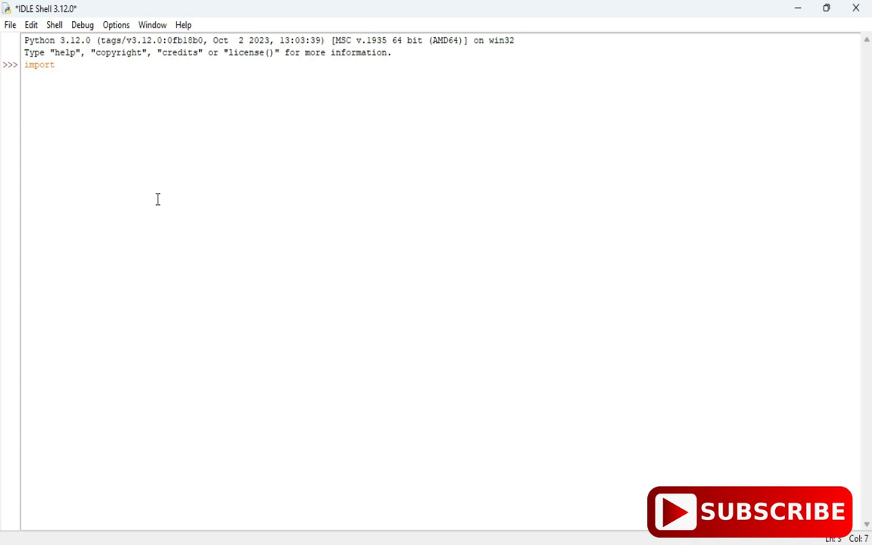
text(panda)
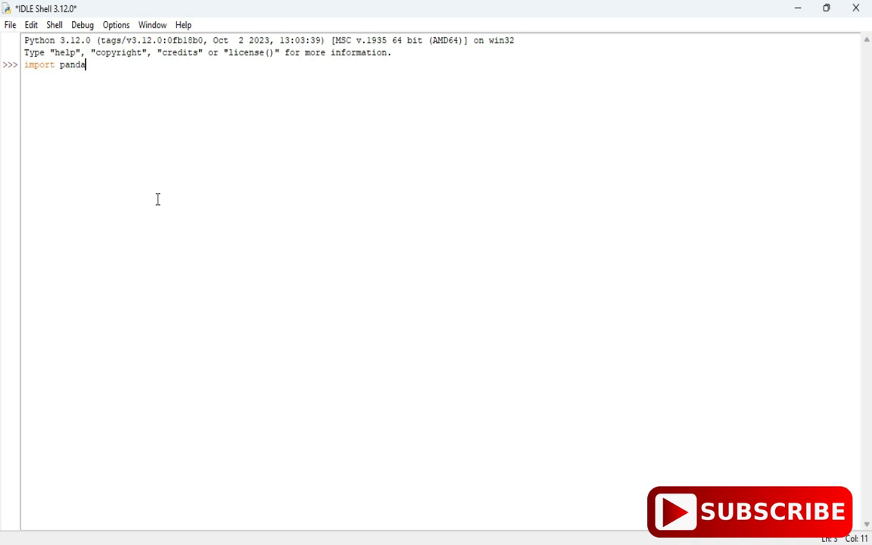
text(s)
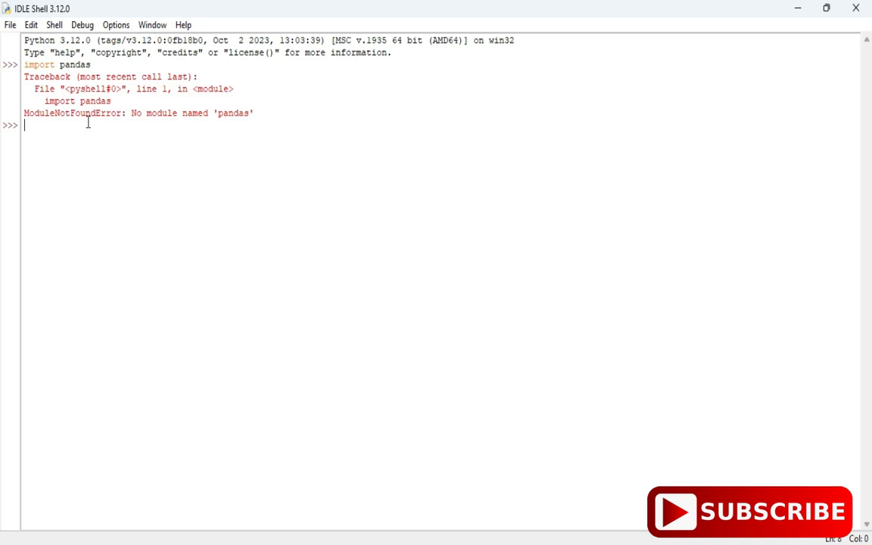
double_click(151, 112)
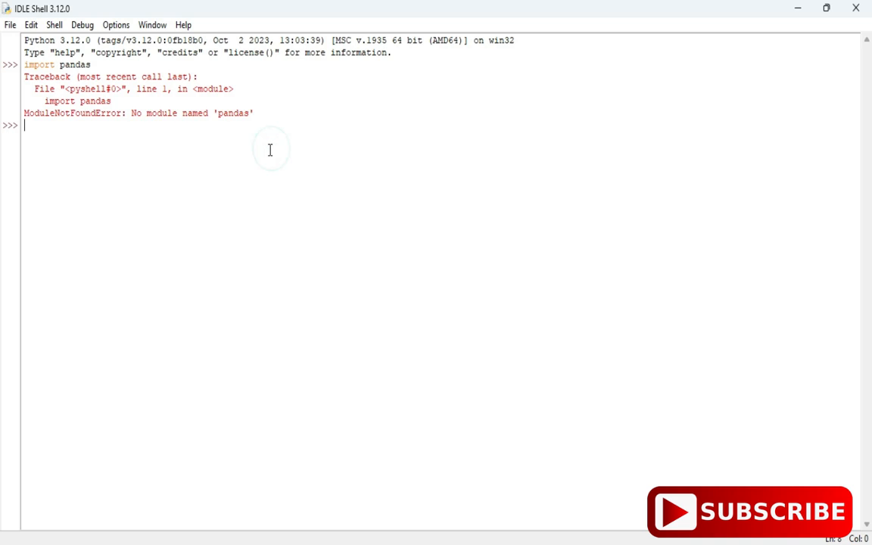
mouse_move(463, 130)
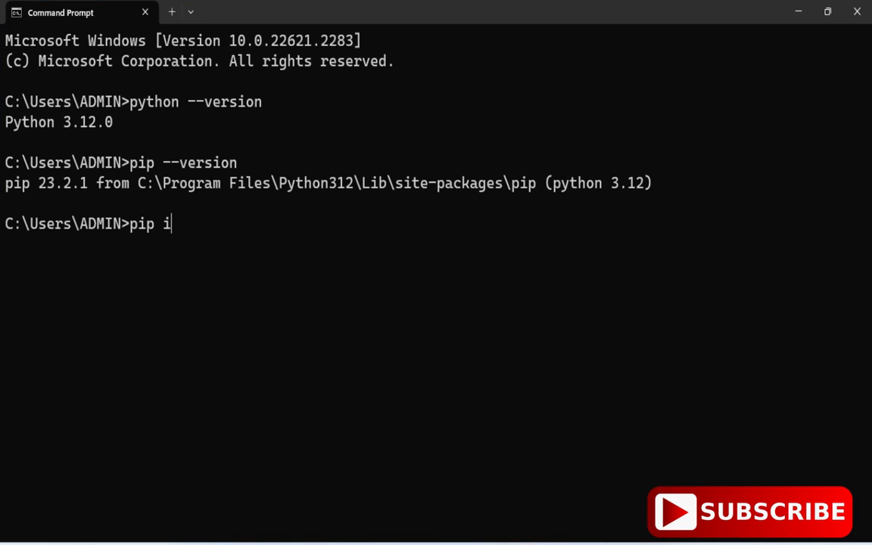
Run pip install pandas, installing pandas 2.1.1 with numpy 1.26.0, pytz, tzdata, six and python-dateutil.
text(nstall p)
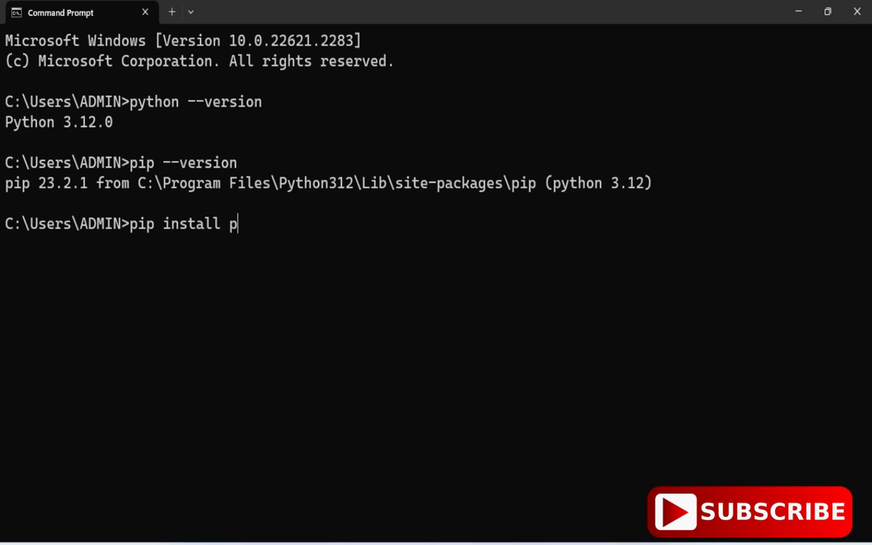
text(andas)
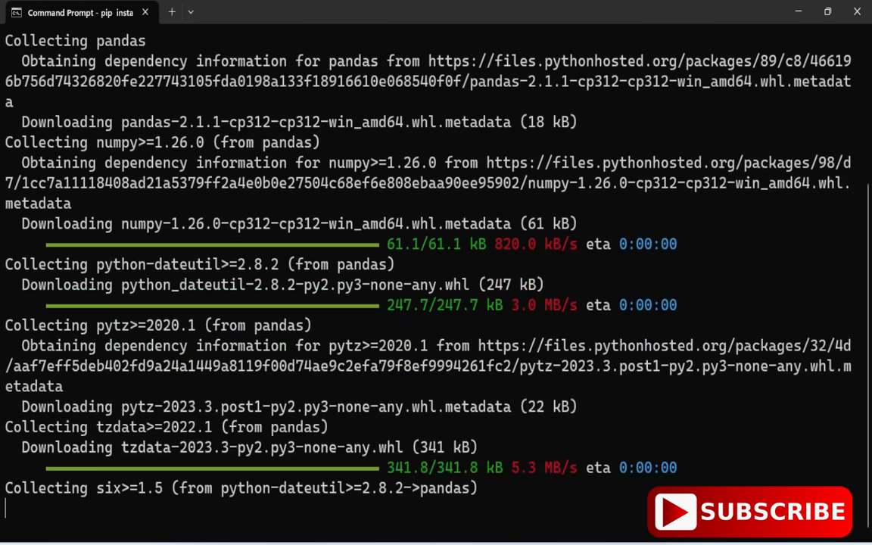
scroll(down, 3)
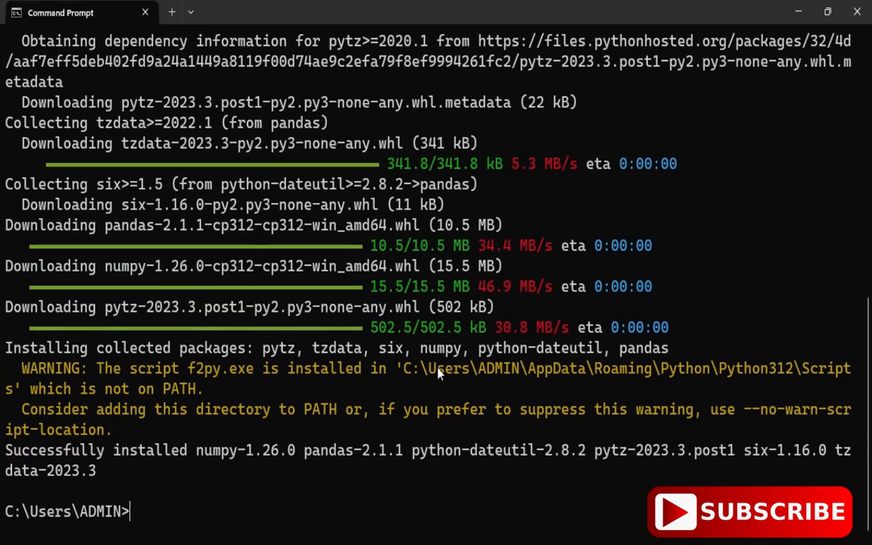
mouse_move(6, 457)
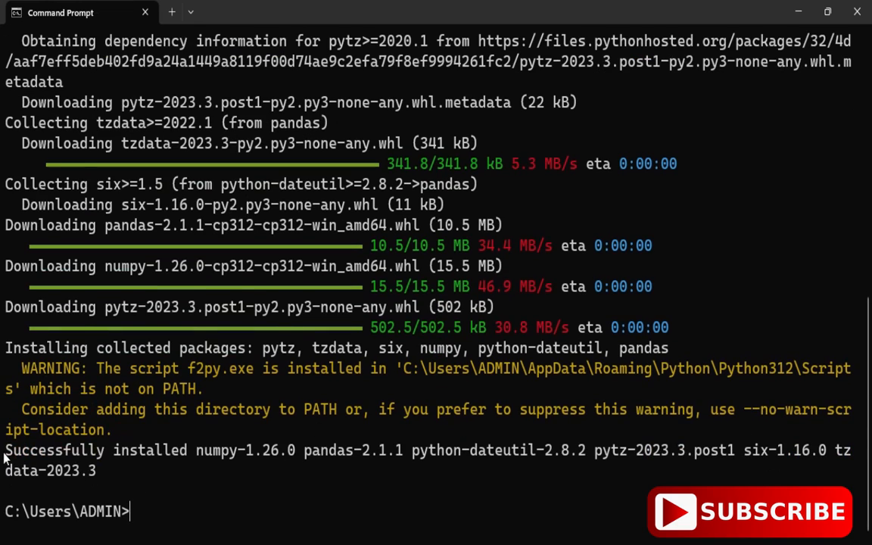
mouse_move(457, 471)
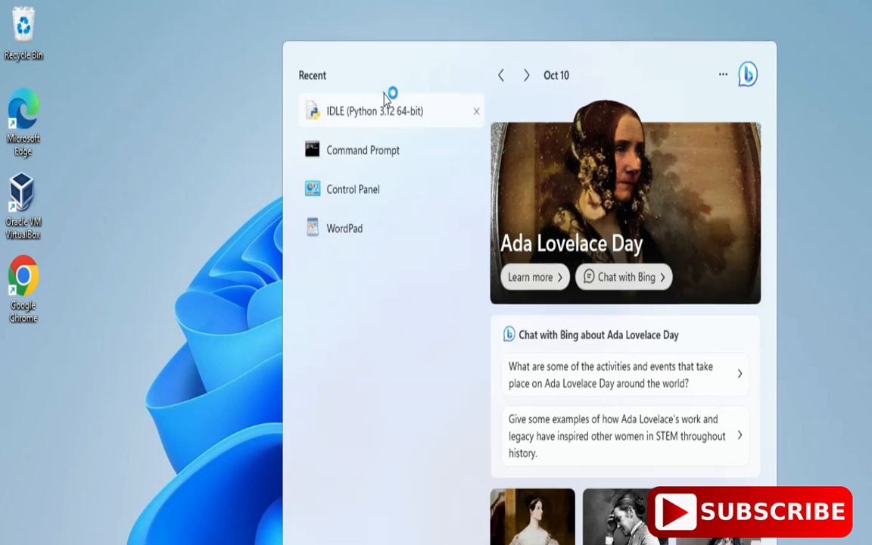
In a fresh IDLE shell run import pandas cleanly and begin typing print(pandas.__version__).
click(374, 110)
text(import pandas)
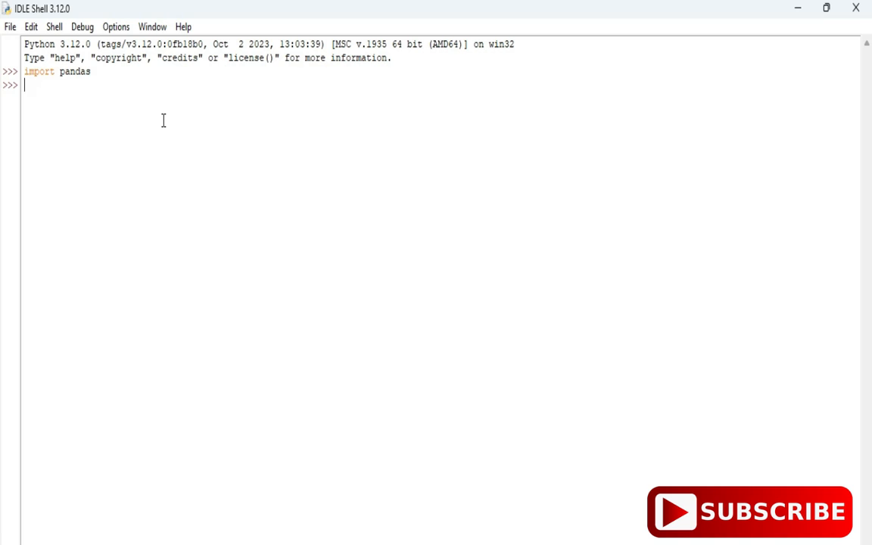
mouse_move(159, 118)
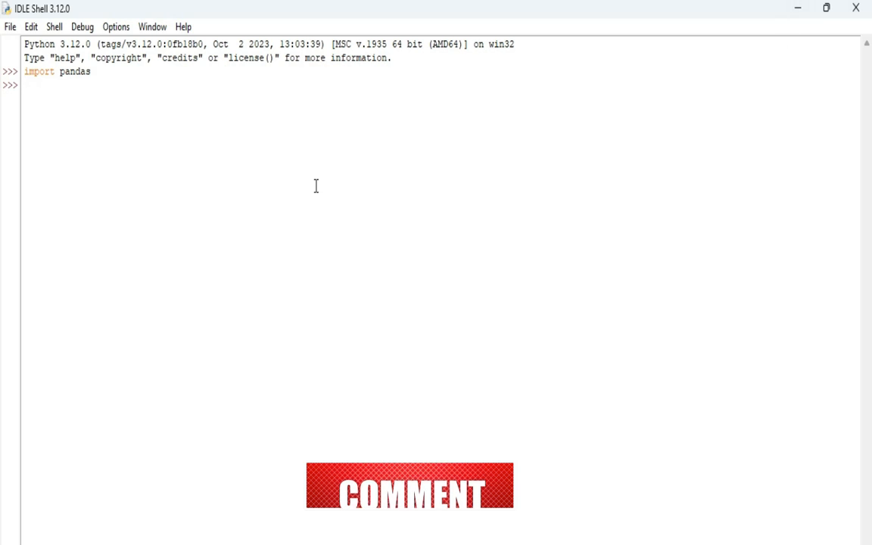
text(print()
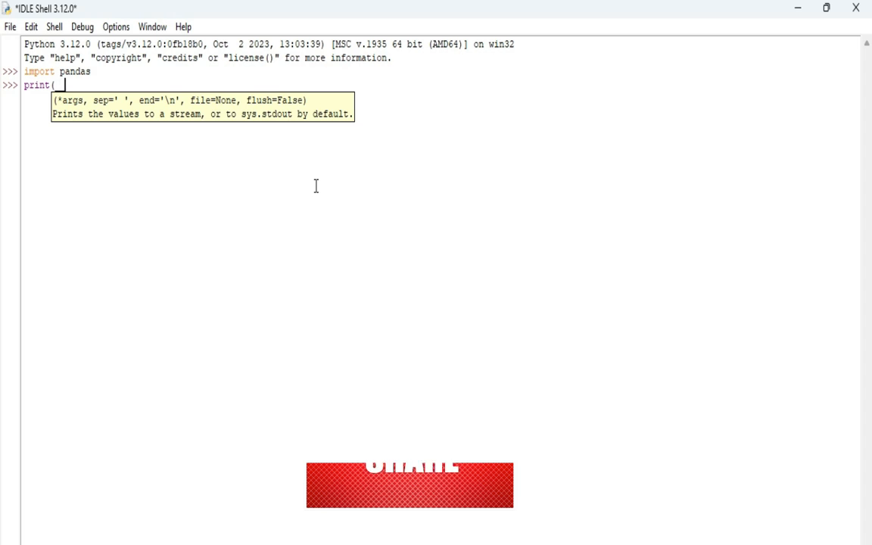
text(_pandas.ver)
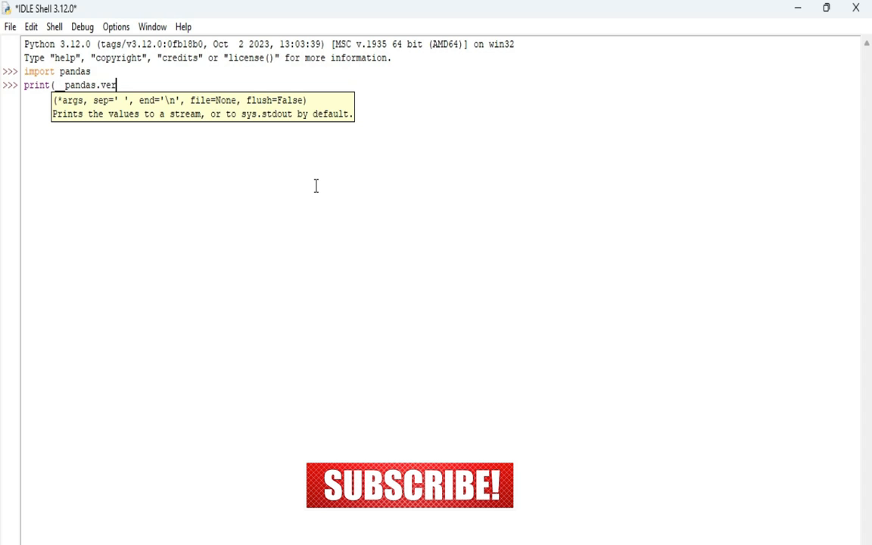